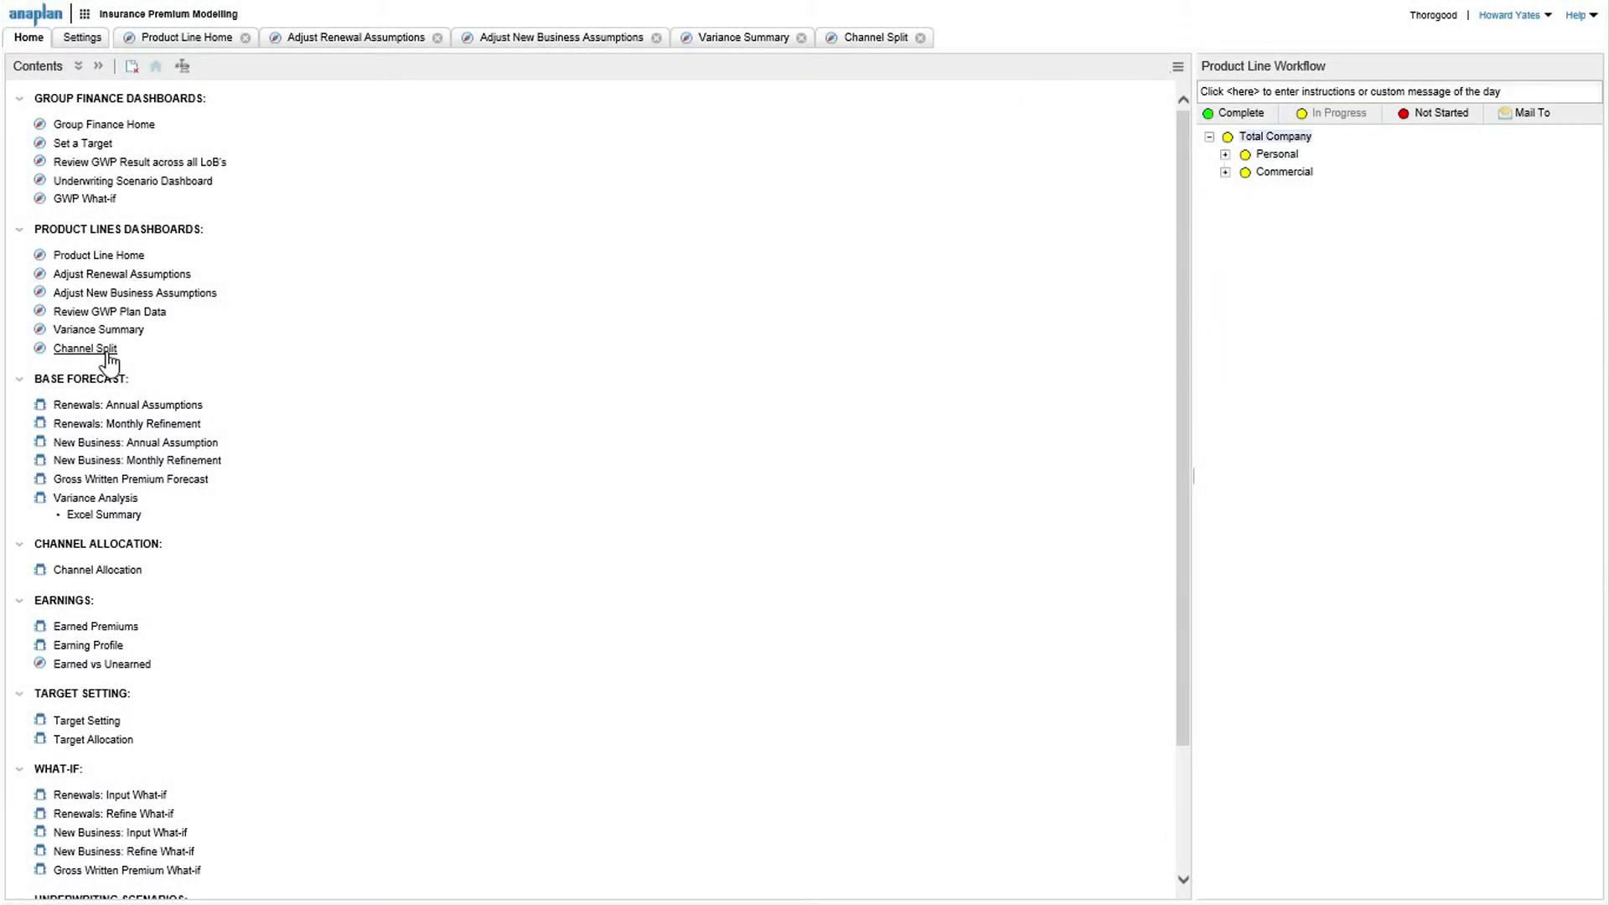
mouse_move(226, 483)
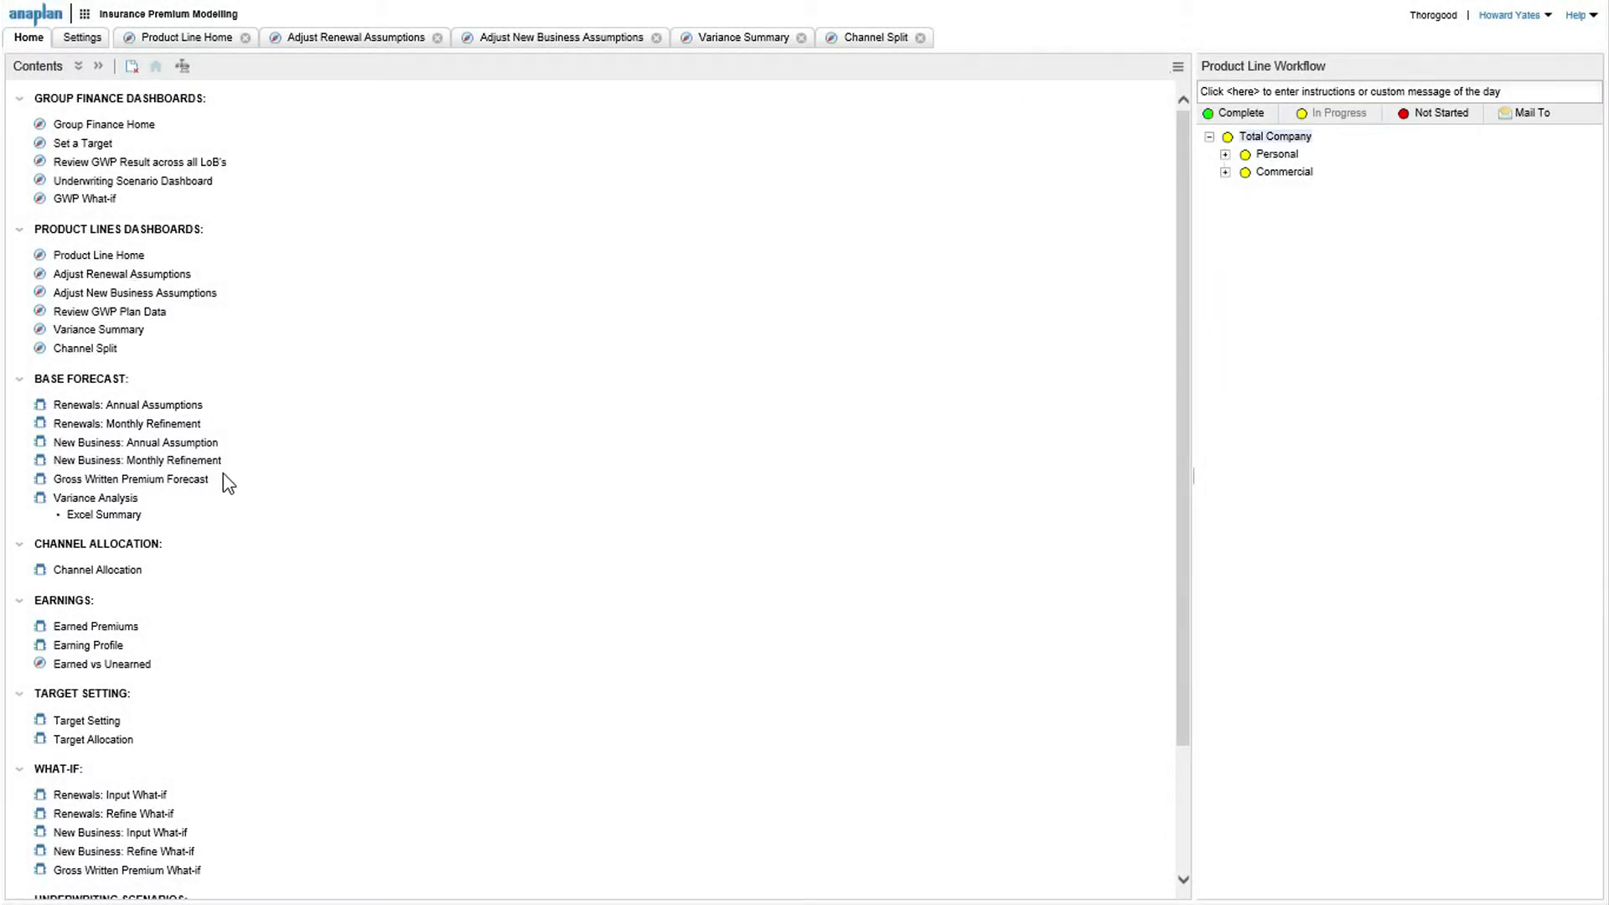
mouse_move(117, 377)
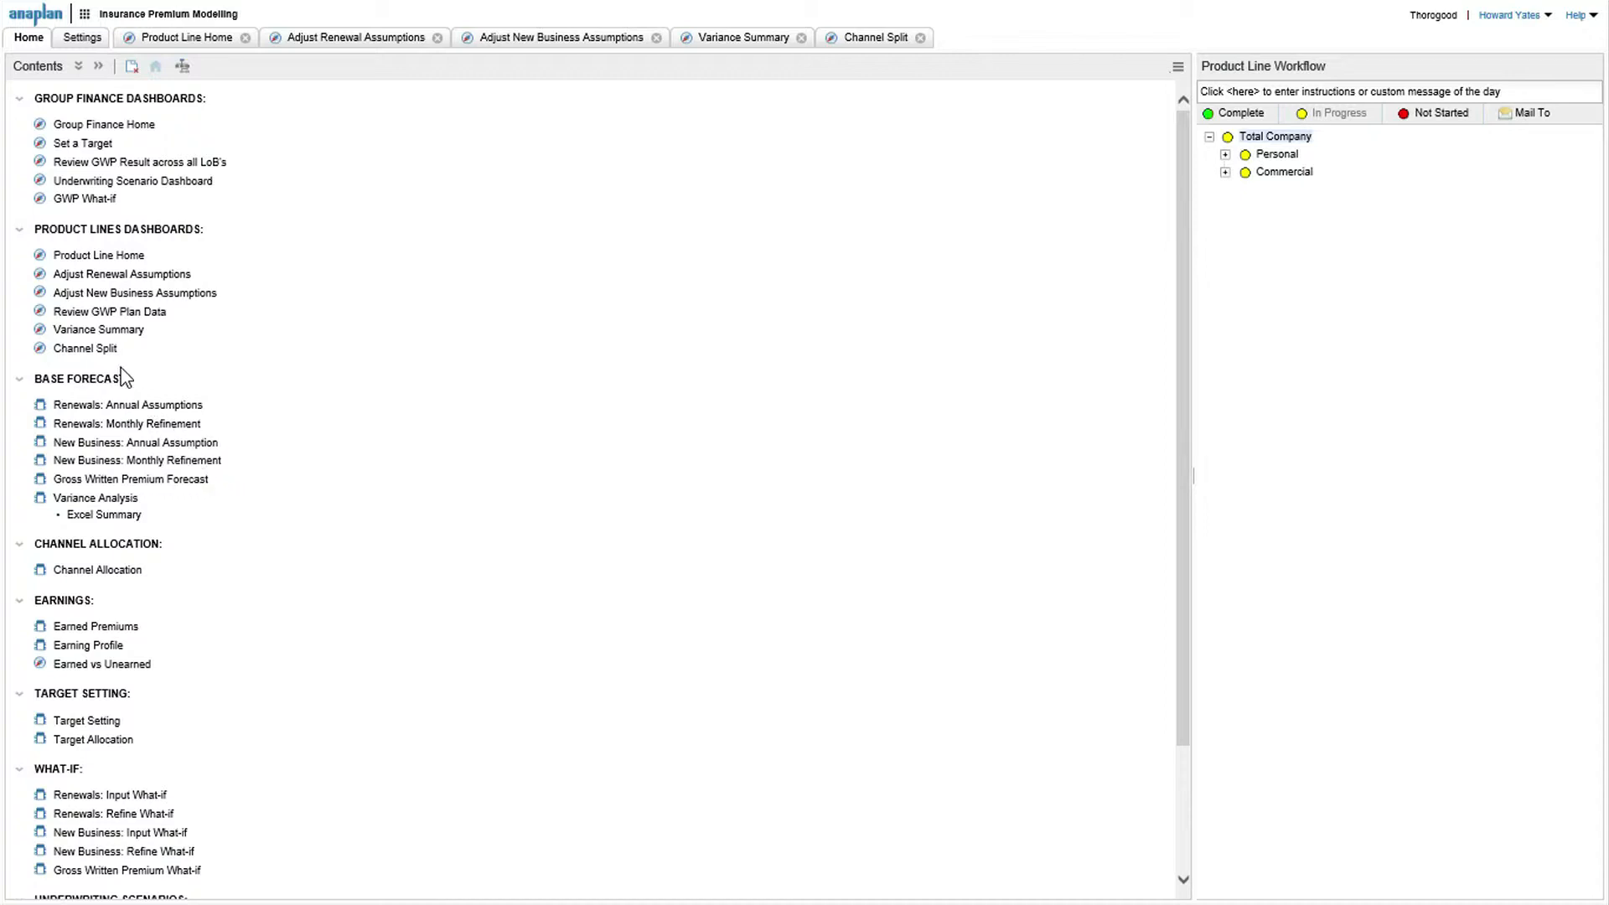
mouse_move(134, 360)
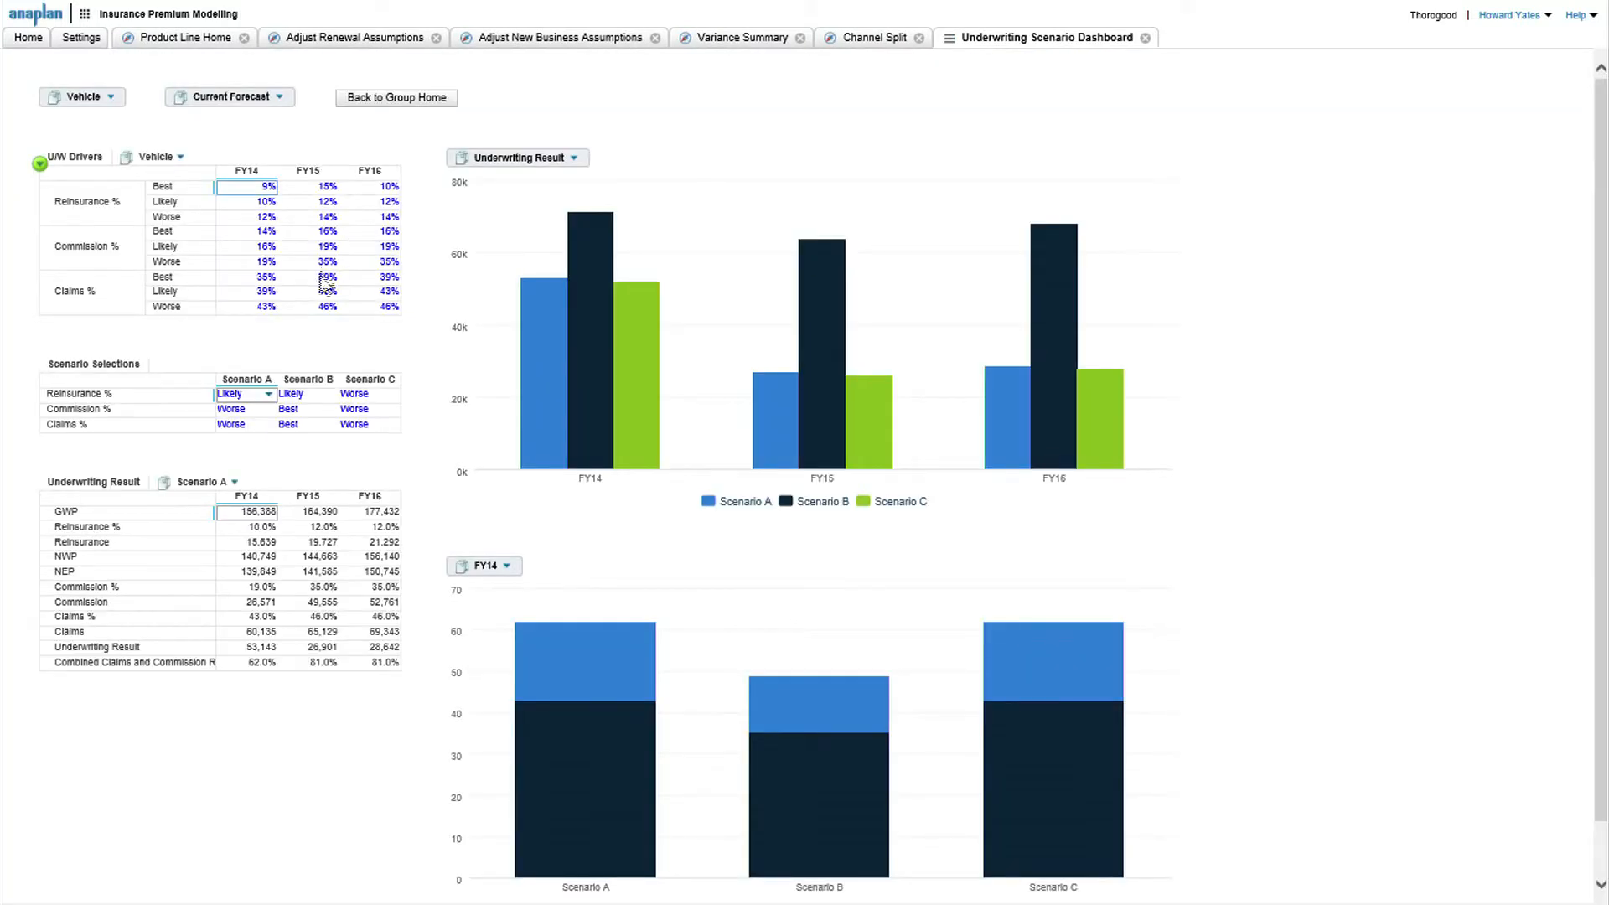
click(247, 647)
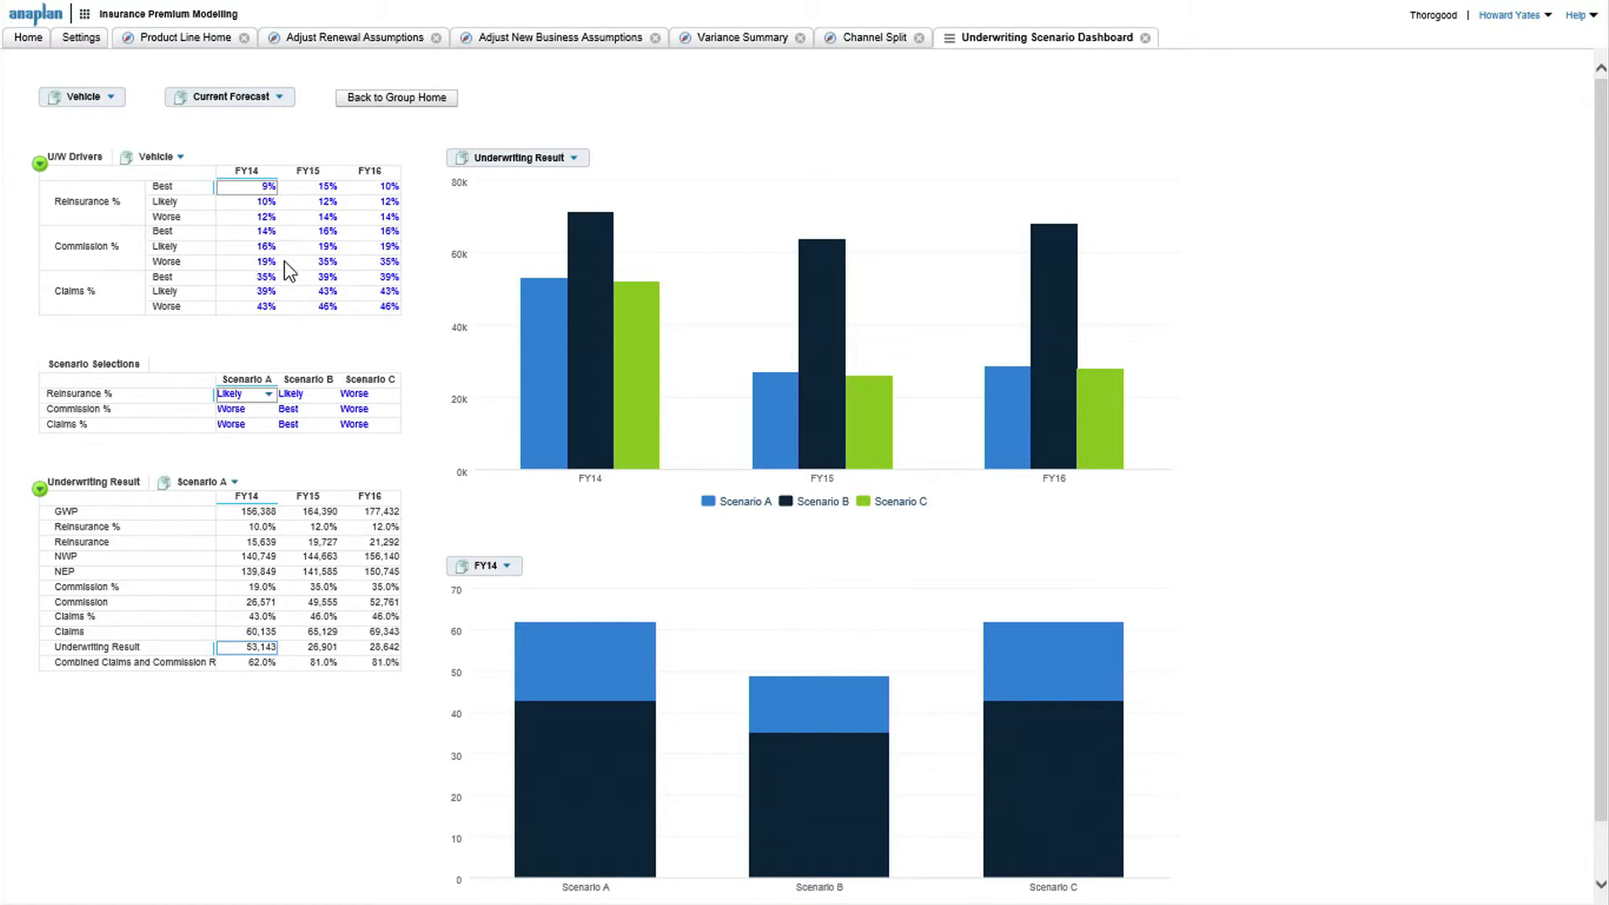
mouse_move(260, 372)
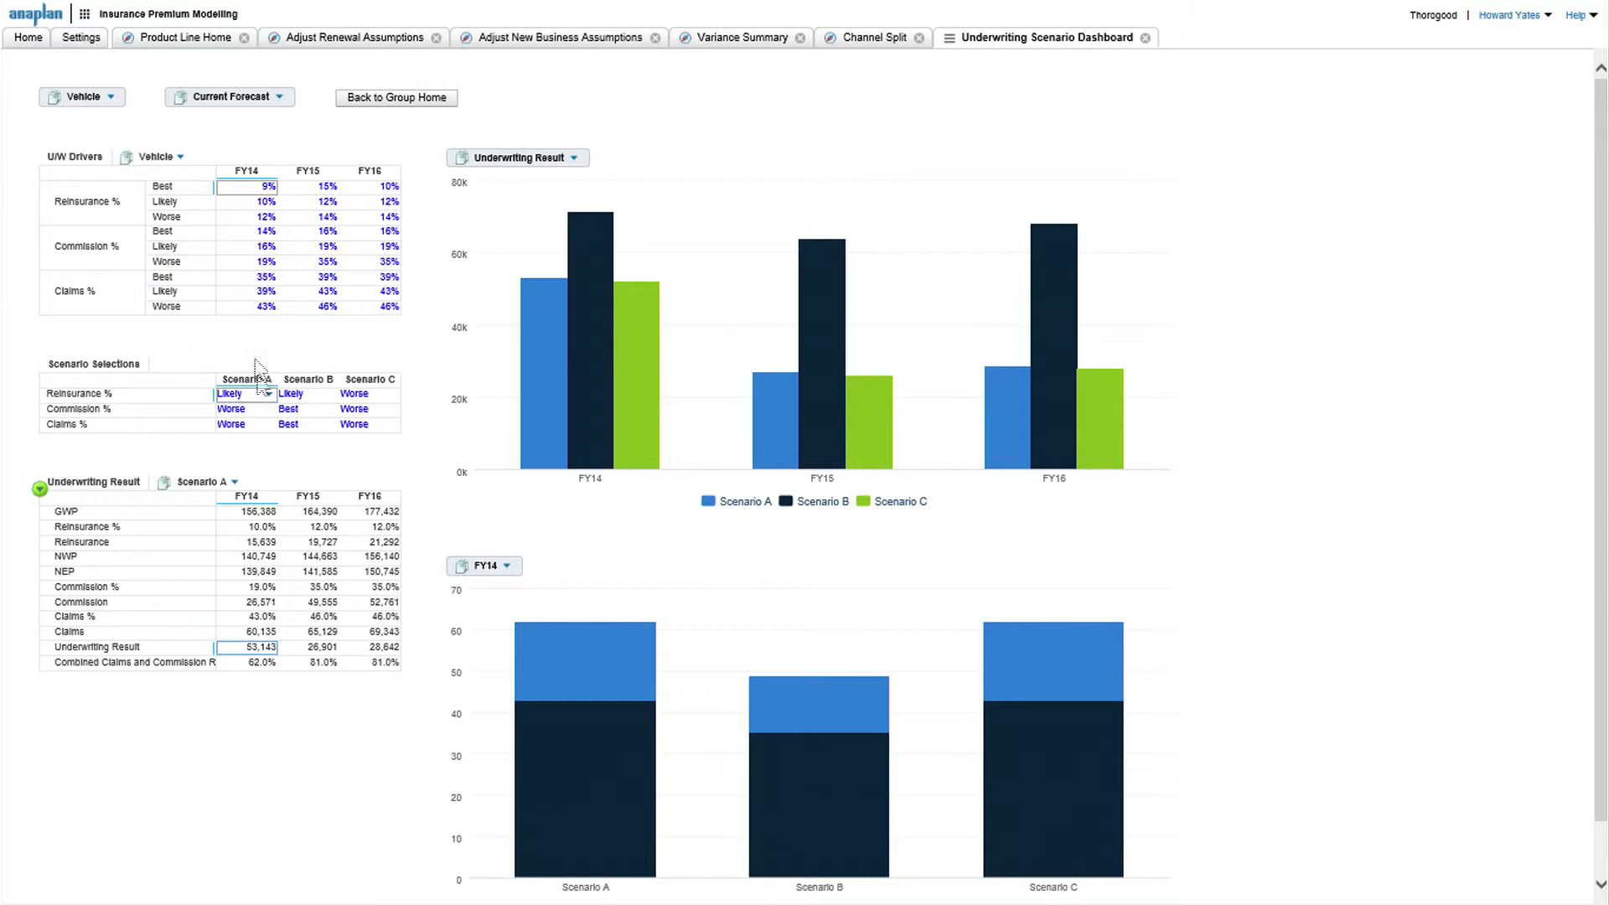
mouse_move(347, 280)
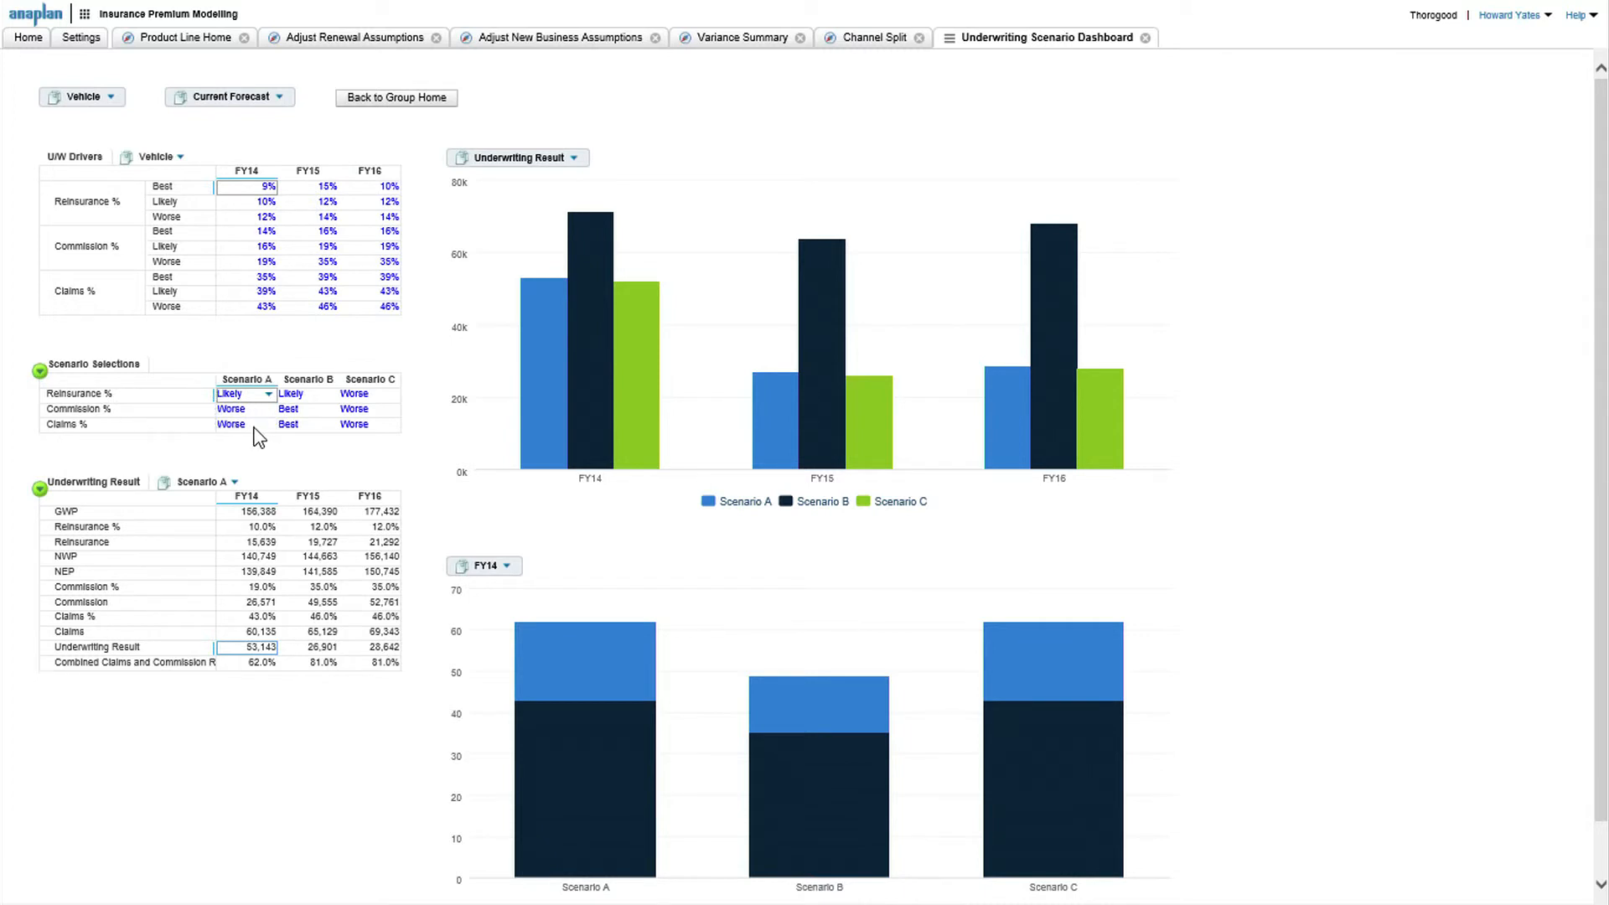
mouse_move(363, 421)
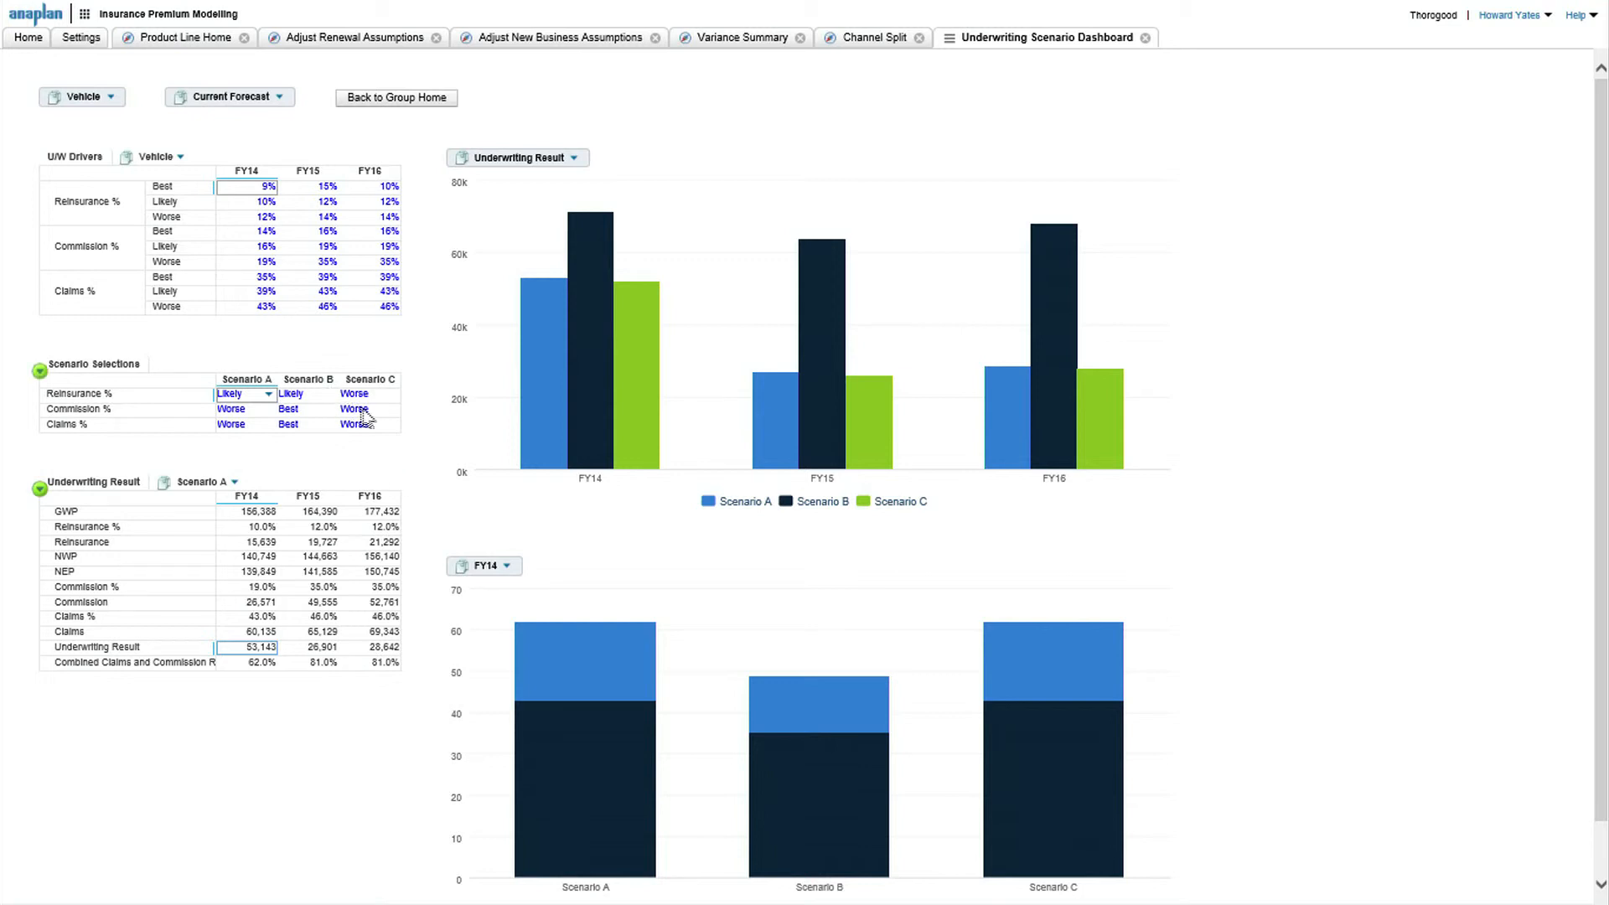
Step: Choose Best for Scenario C's Commission % and Claims % in Scenario Selections
click(352, 409)
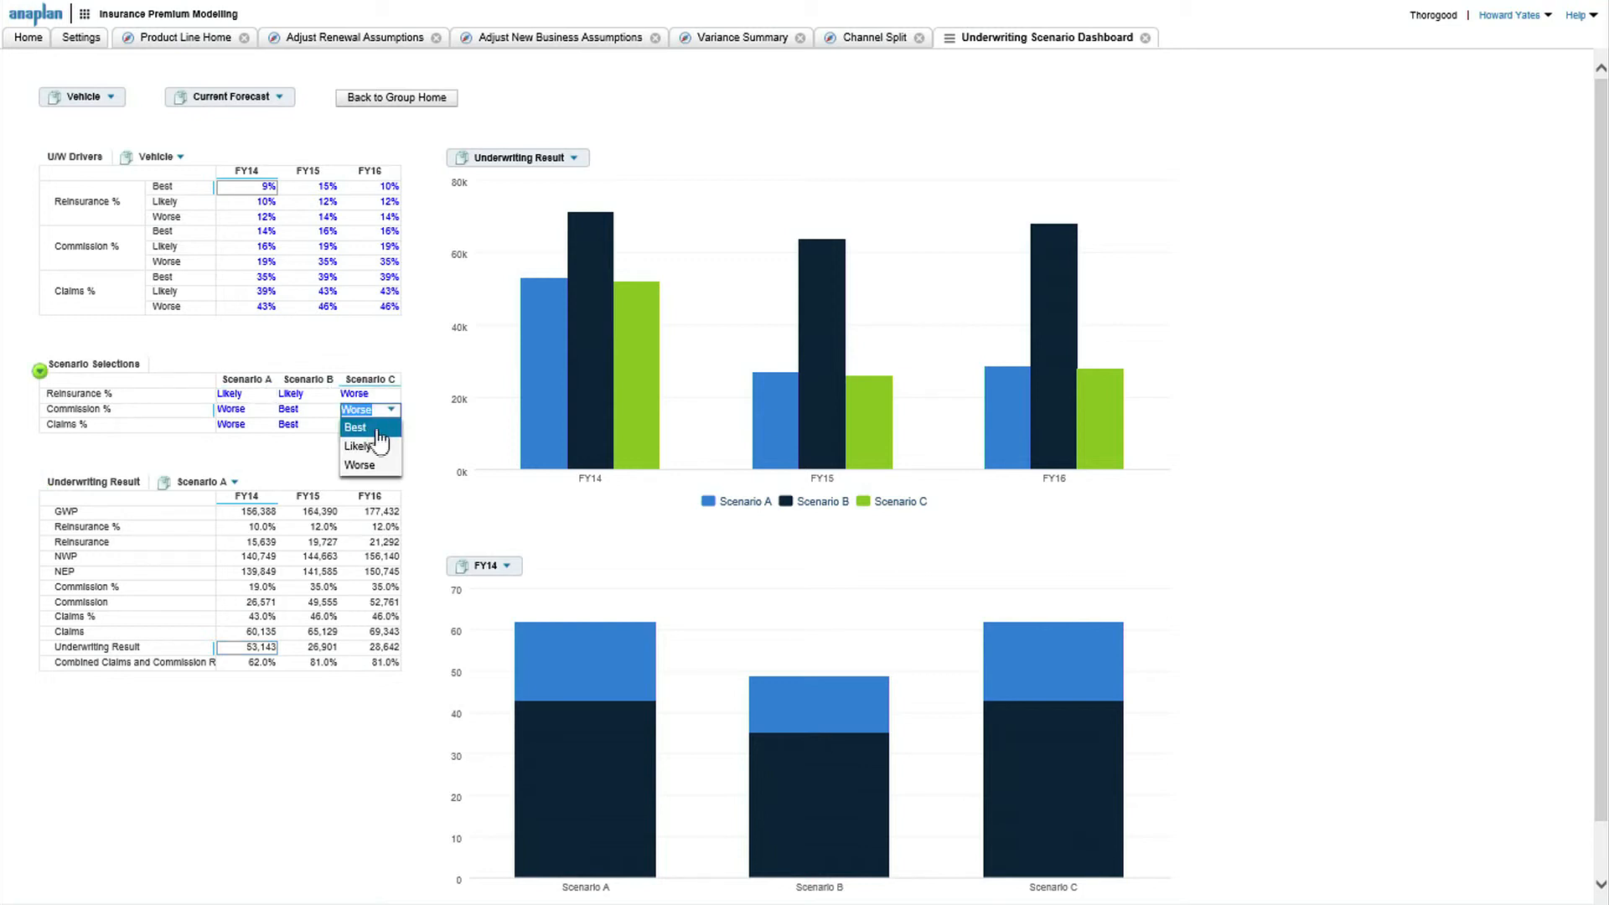
click(355, 427)
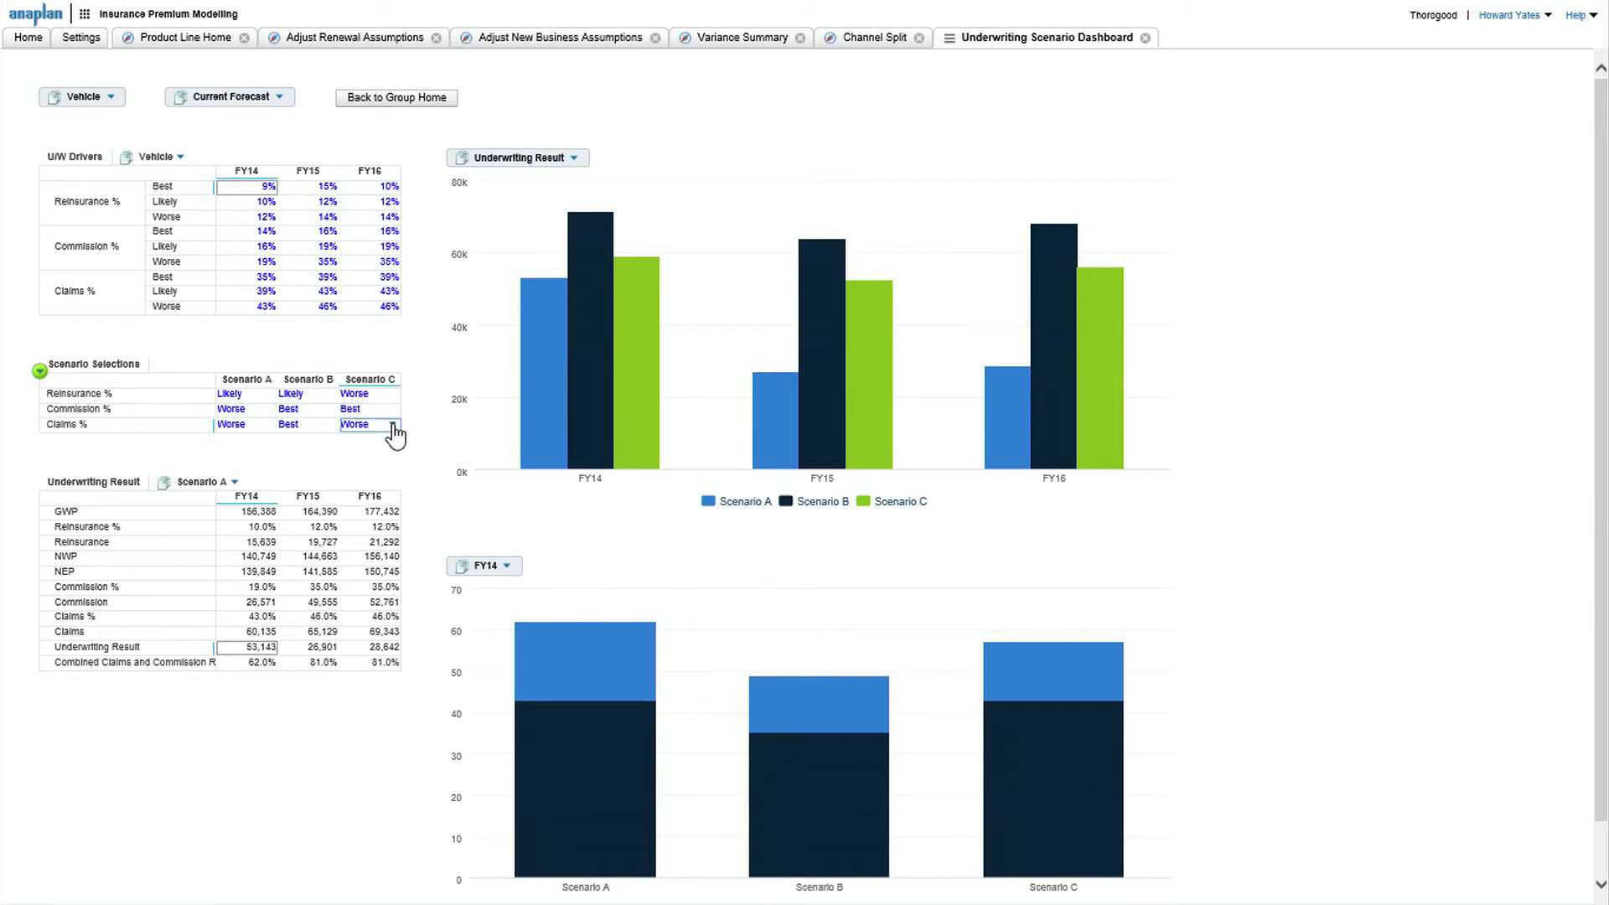
click(364, 424)
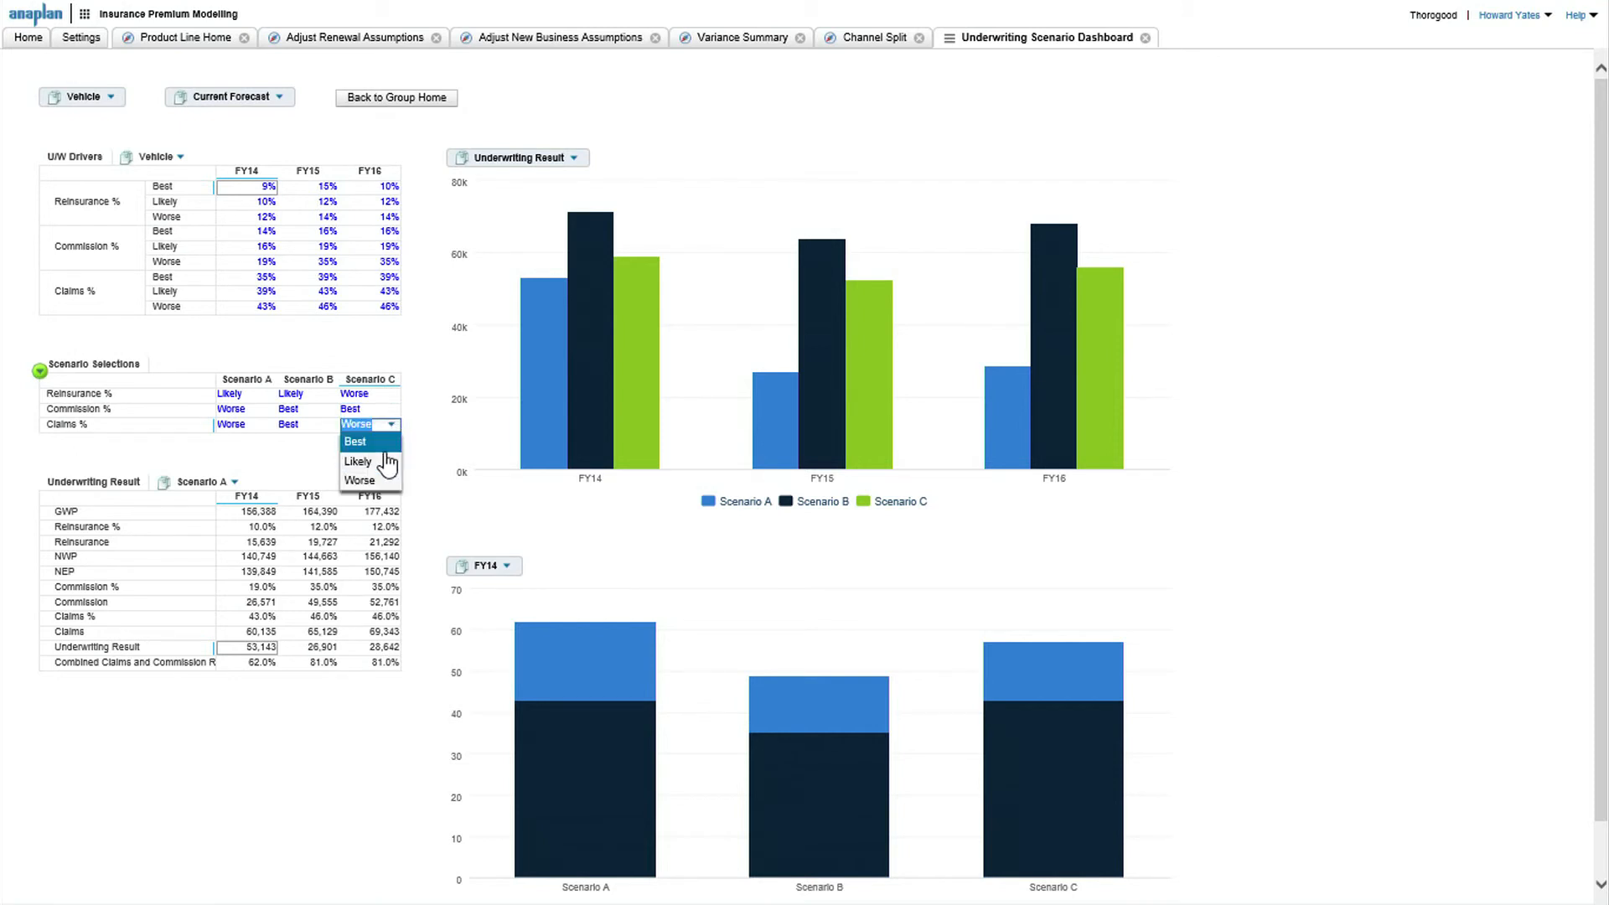
click(355, 443)
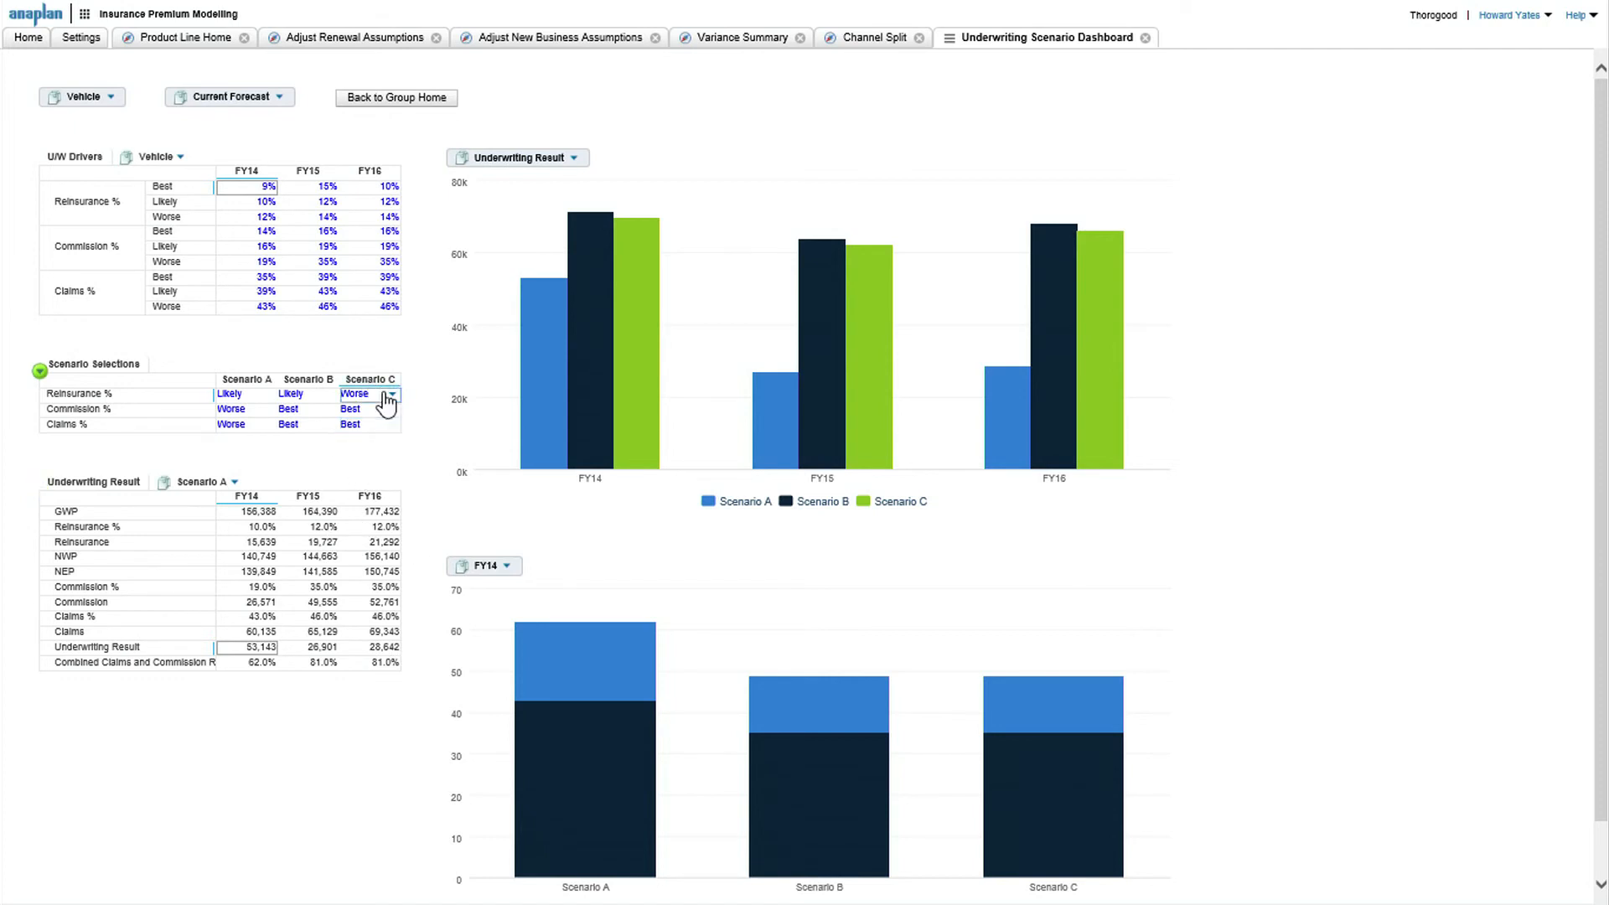
mouse_move(399, 404)
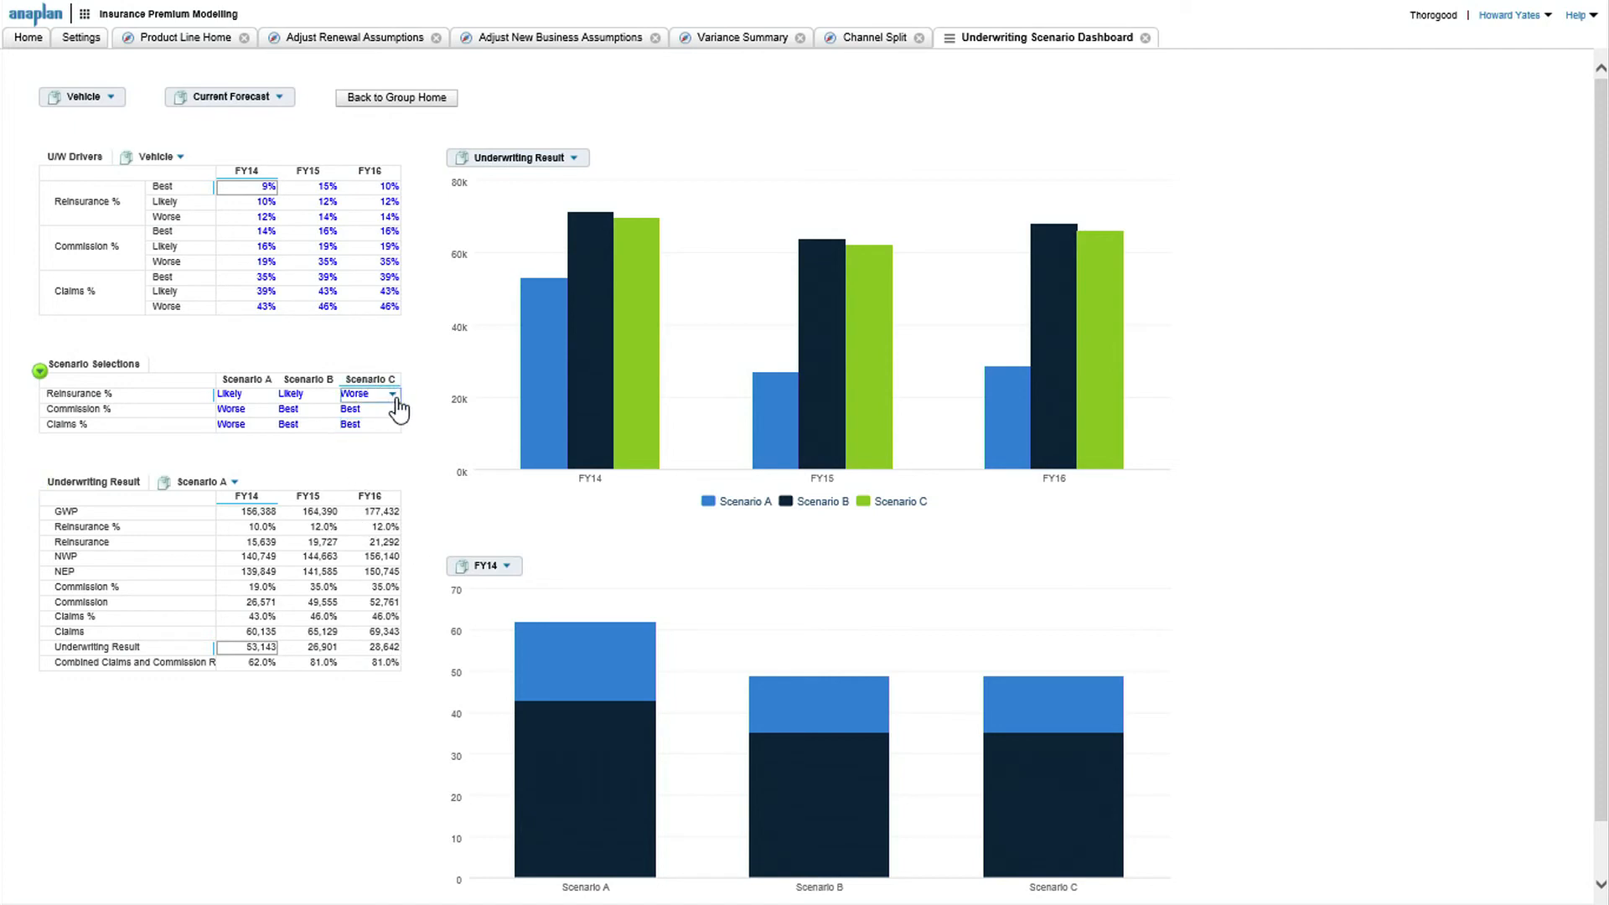